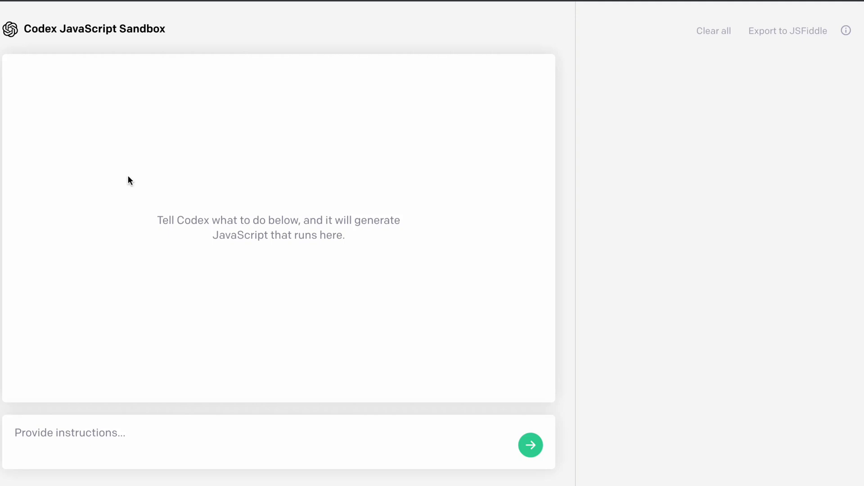
{"action": "mouse_move", "coordinate": [268, 232]}
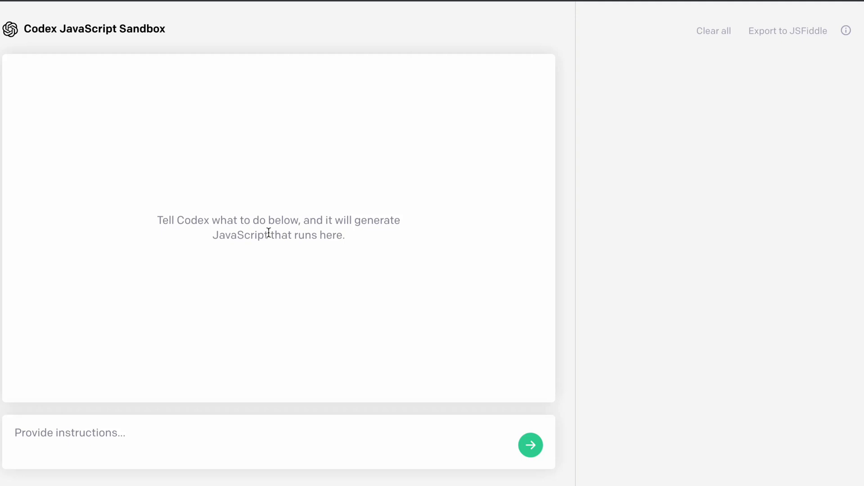
{"action": "mouse_move", "coordinate": [123, 263]}
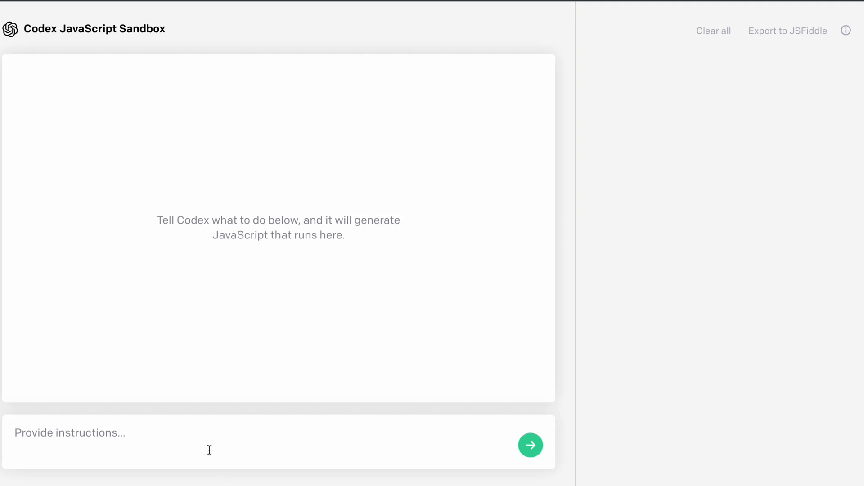
{"action": "mouse_move", "coordinate": [686, 297]}
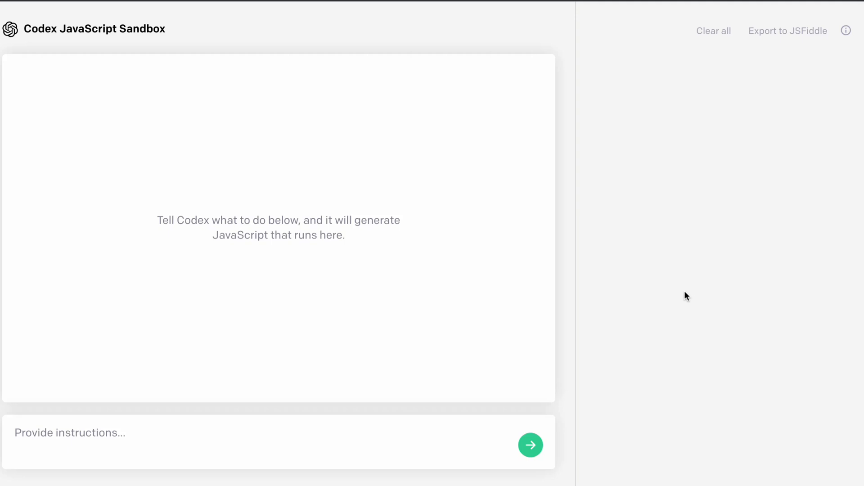
{"action": "mouse_move", "coordinate": [232, 127]}
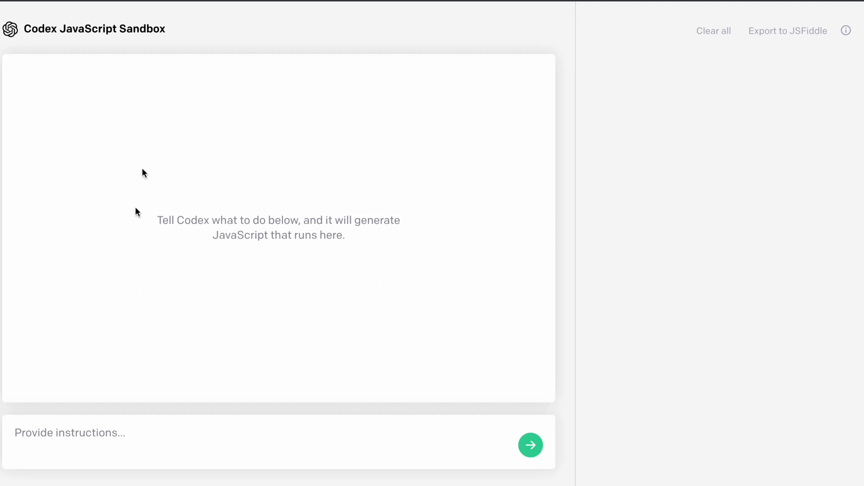
{"action": "mouse_move", "coordinate": [359, 225]}
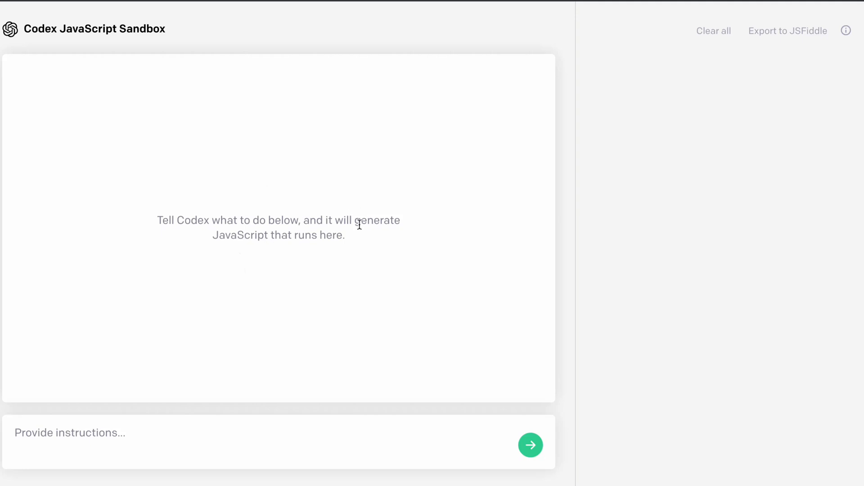
{"action": "mouse_move", "coordinate": [705, 206]}
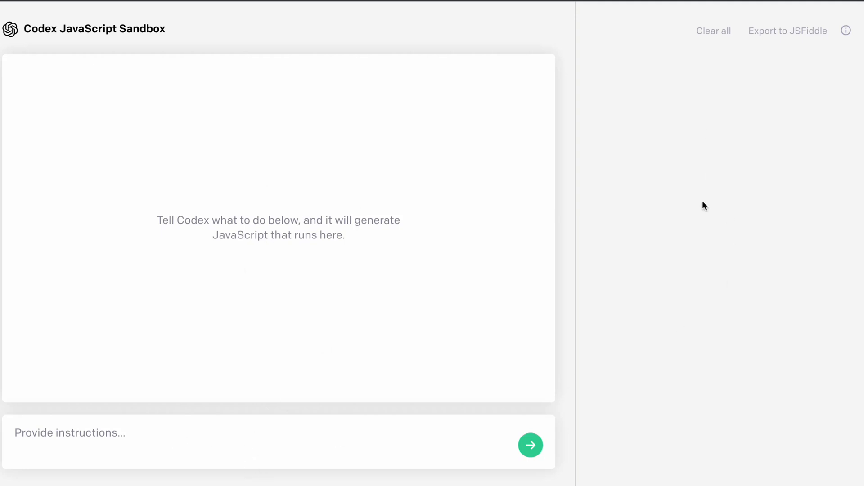
{"action": "mouse_move", "coordinate": [690, 260]}
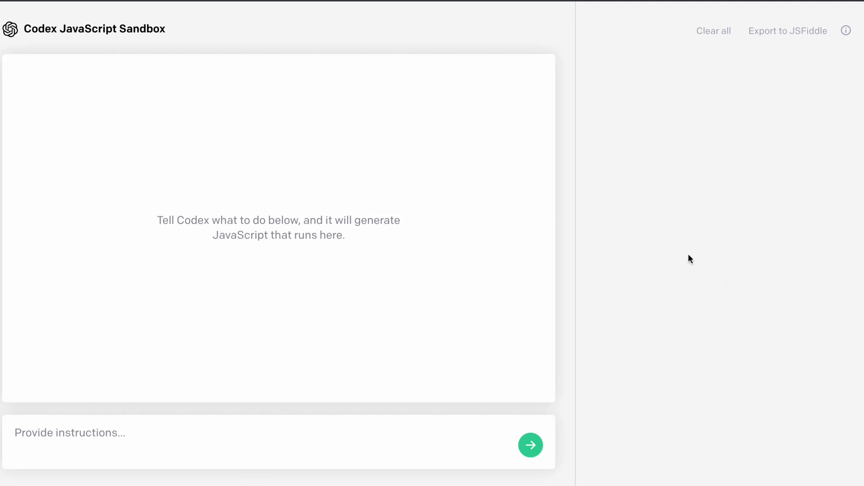
{"action": "mouse_move", "coordinate": [707, 35]}
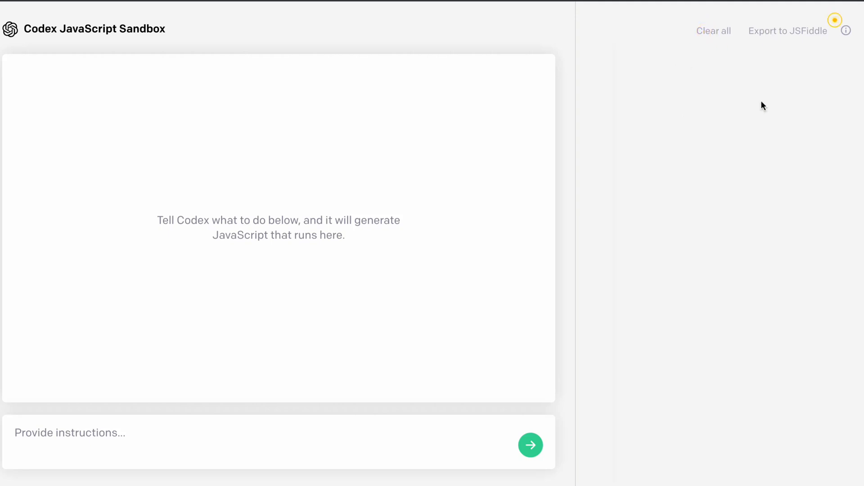
Open the welcome guide, scroll to More examples and select the snowstorm-on-black example
{"action": "left_click", "coordinate": [846, 30]}
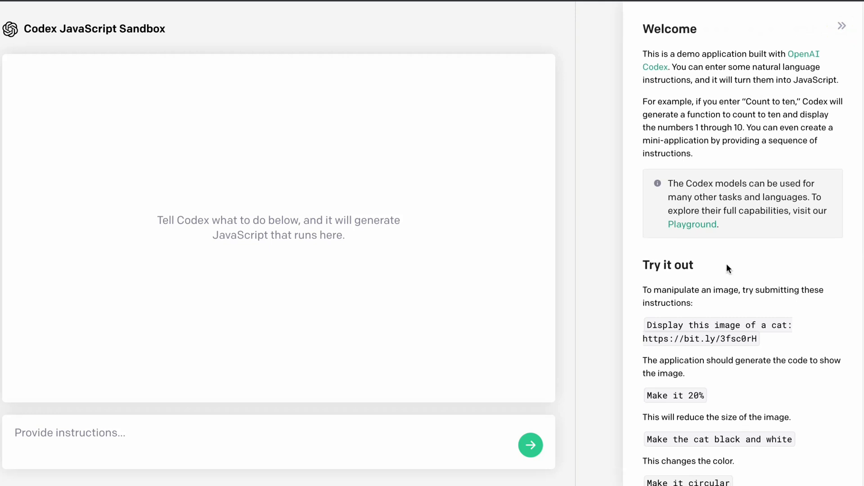
{"action": "scroll", "scroll_direction": "down", "scroll_amount": 3}
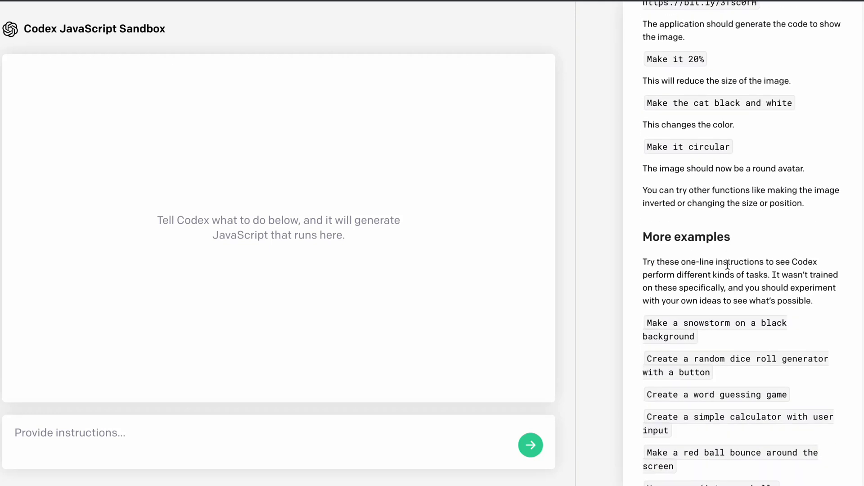
{"action": "scroll", "scroll_direction": "down", "scroll_amount": 3}
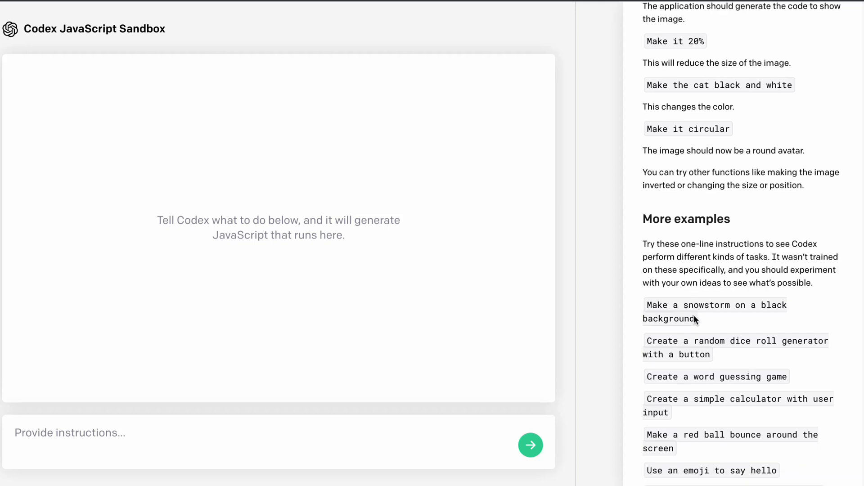
{"action": "scroll", "scroll_direction": "down", "scroll_amount": 3}
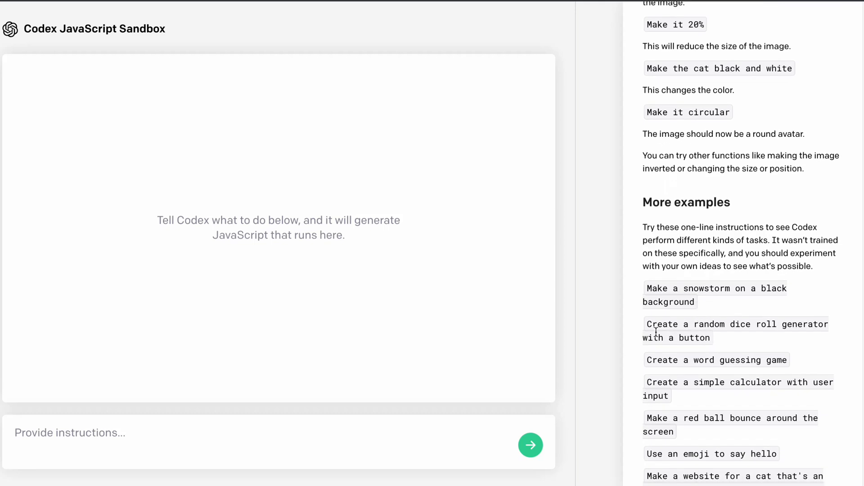
{"action": "double_click", "coordinate": [668, 302]}
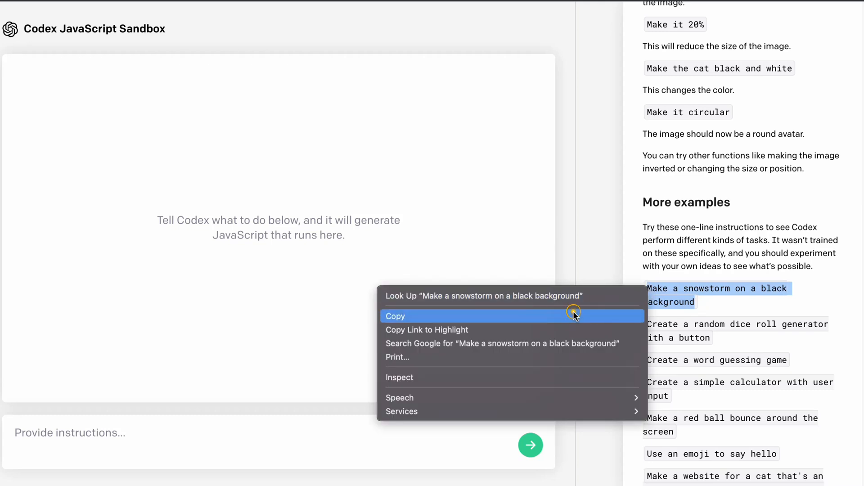
Paste the copied snowstorm instruction and submit it, producing white snowflakes on black
{"action": "left_click", "coordinate": [395, 316]}
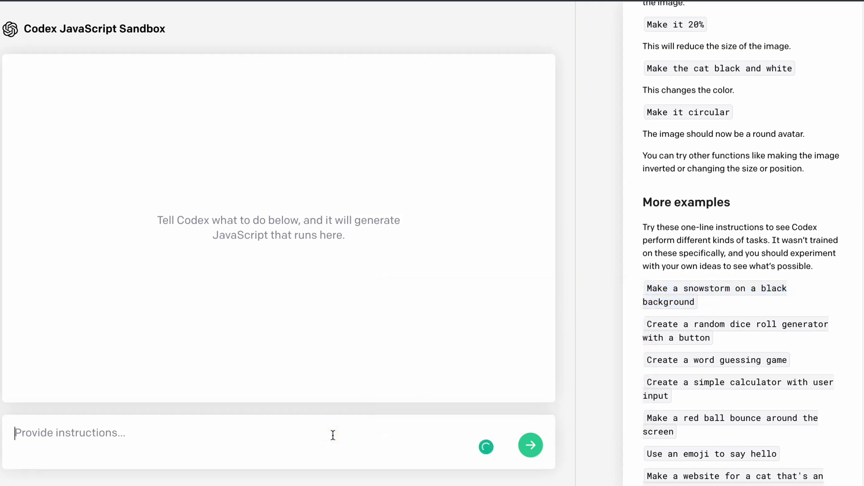
{"action": "left_click", "coordinate": [716, 294]}
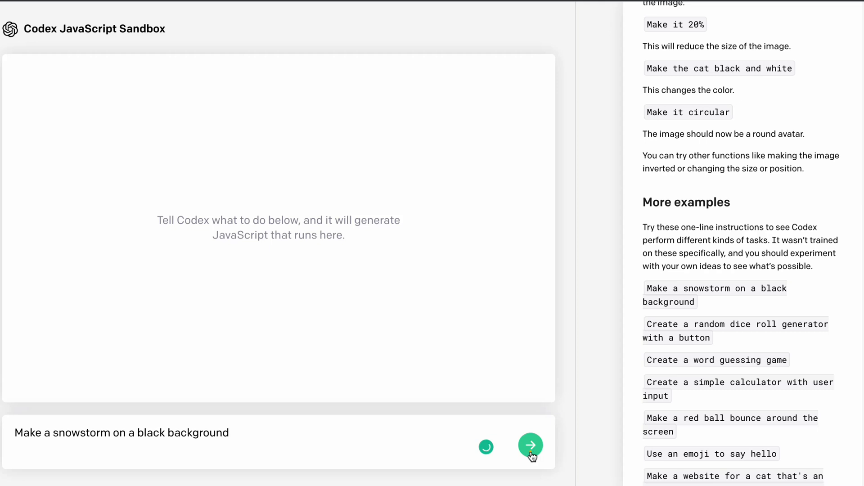
{"action": "left_click", "coordinate": [530, 446]}
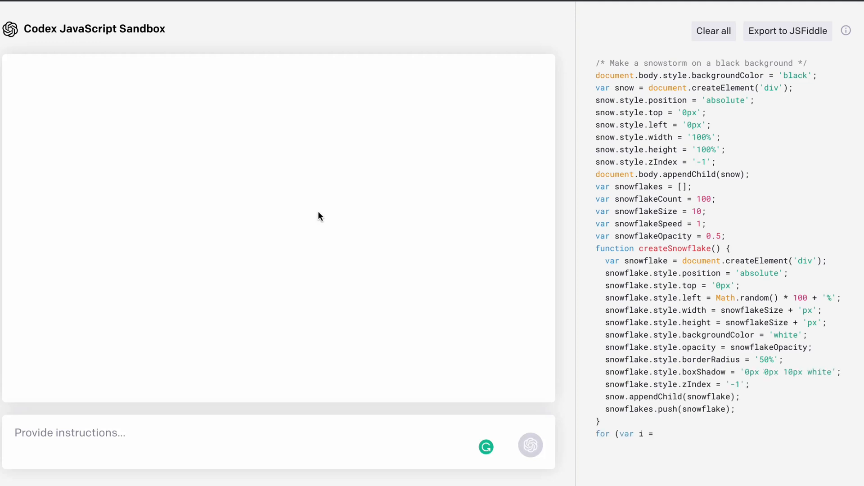
{"action": "scroll", "scroll_direction": "down", "scroll_amount": 3}
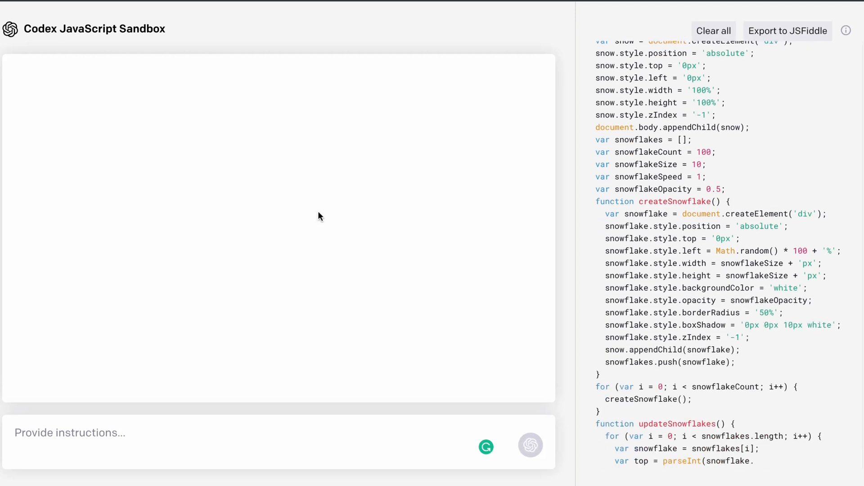
{"action": "scroll", "scroll_direction": "down", "scroll_amount": 3}
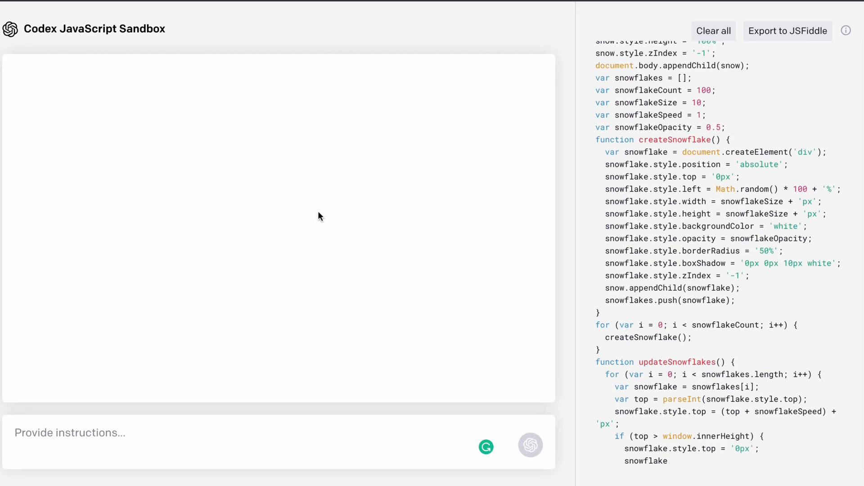
{"action": "left_click", "coordinate": [530, 446]}
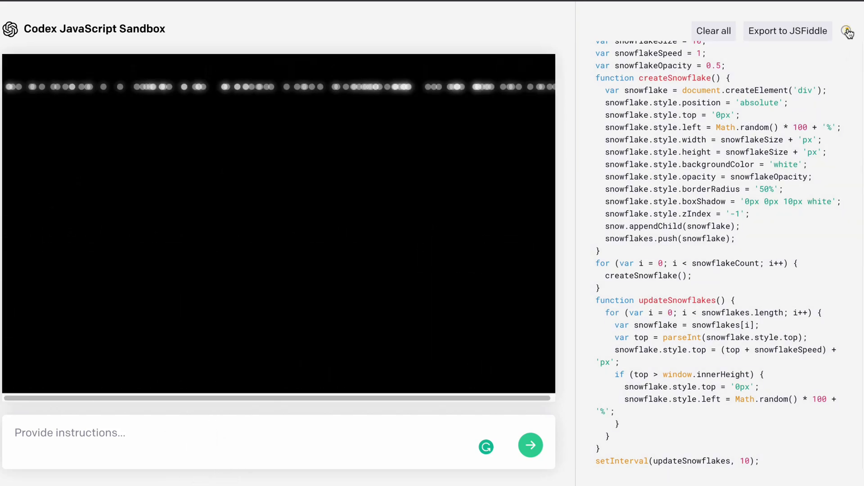
Copy the red ball bounce example instruction, then clear all snowstorm code
{"action": "left_click", "coordinate": [848, 31]}
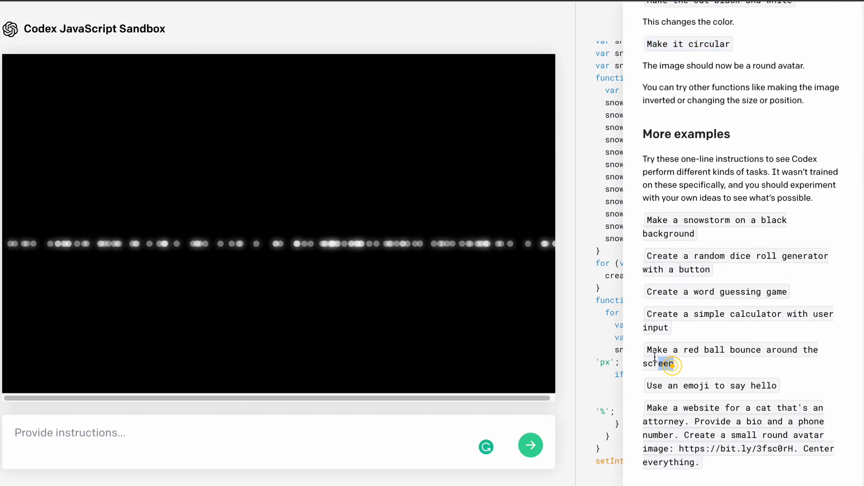
{"action": "right_click", "coordinate": [661, 364]}
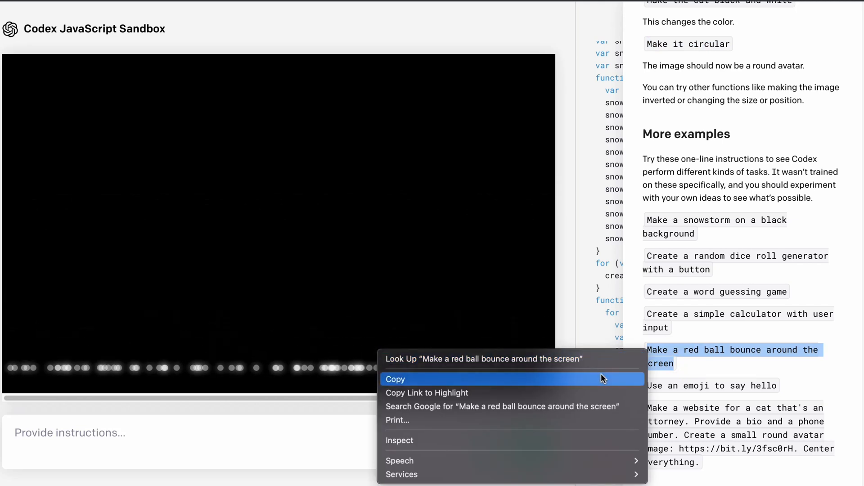
{"action": "left_click", "coordinate": [395, 379]}
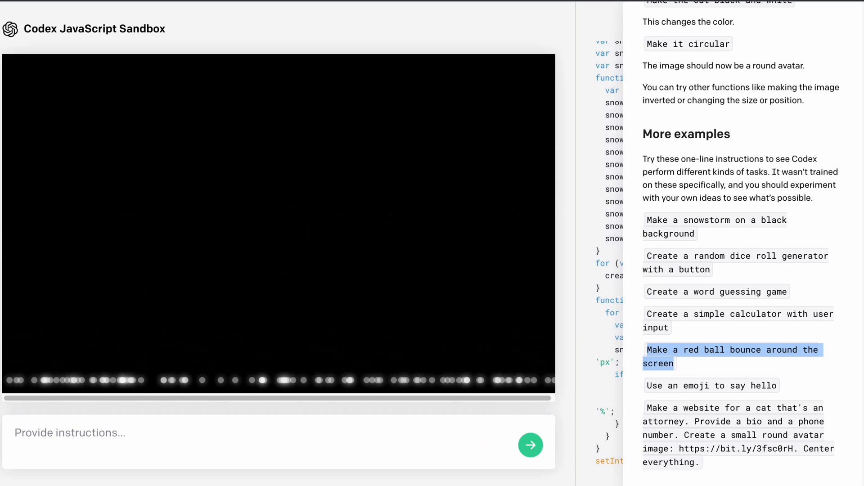
{"action": "left_click", "coordinate": [713, 30]}
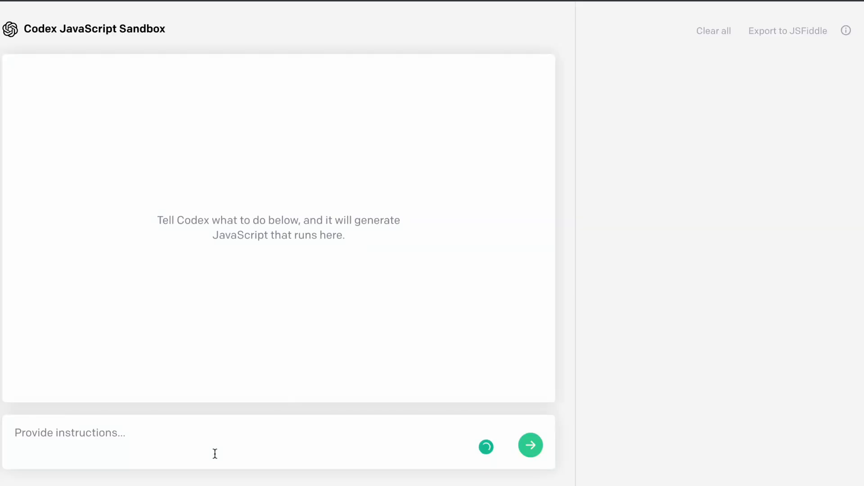
Submit 'Make a red ball bounce around the screen' to generate the bouncing ball
{"action": "type", "text": "Make a red ball bounce around the screen"}
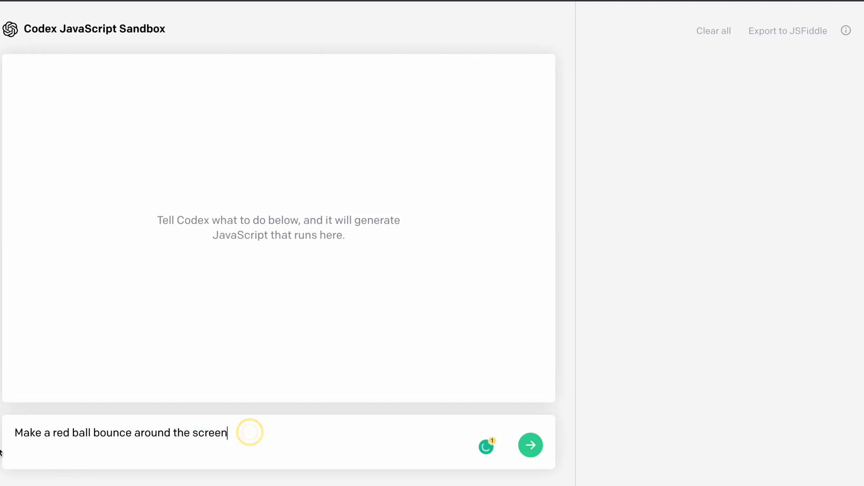
{"action": "left_click", "coordinate": [530, 445]}
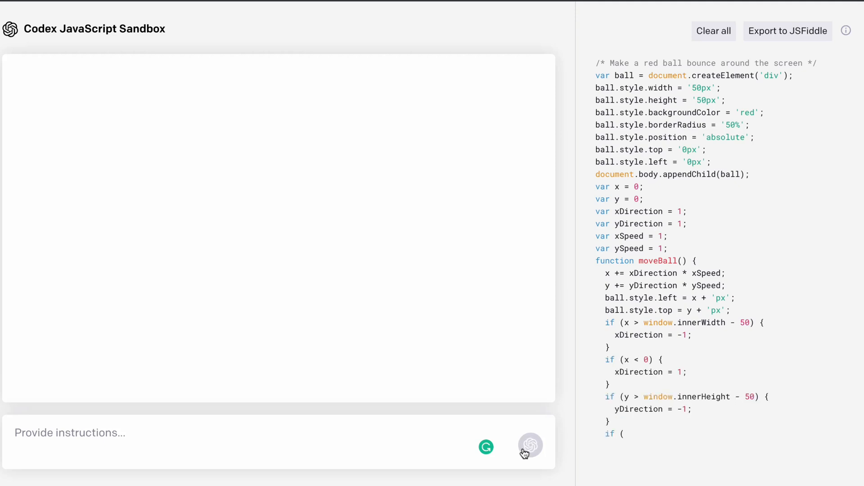
{"action": "scroll", "scroll_direction": "down", "scroll_amount": 3}
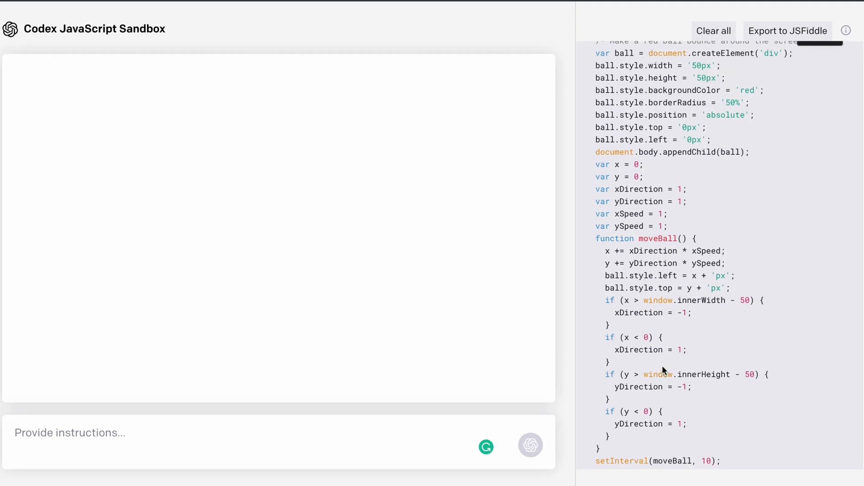
{"action": "left_click", "coordinate": [530, 445]}
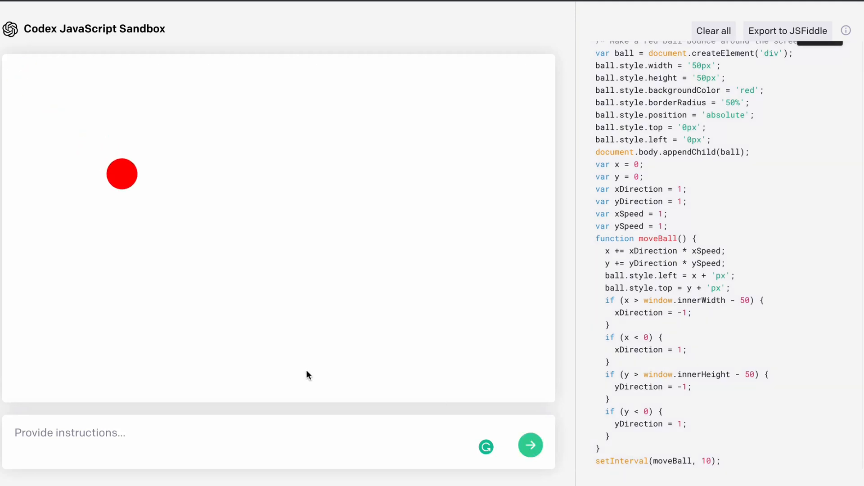
{"action": "mouse_move", "coordinate": [403, 283]}
{"action": "type", "text": "i"}
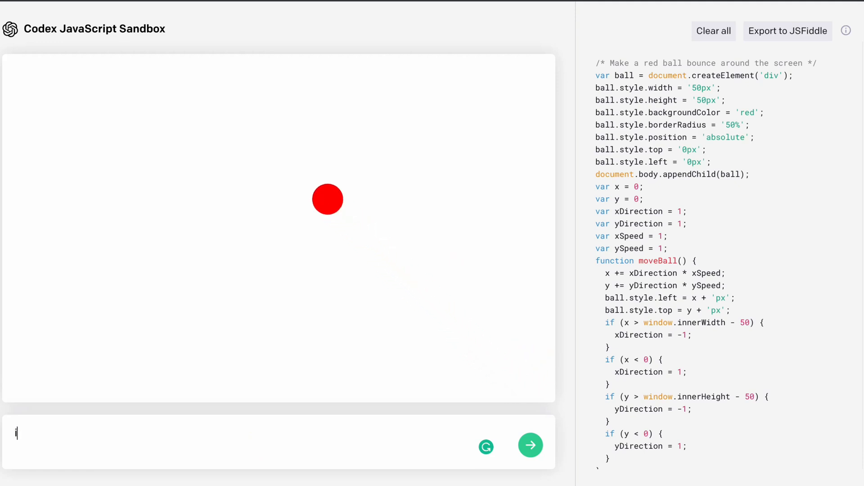
Submit 'increase size 4x' so the red ball grows to 200px
{"action": "type", "text": "ncrease"}
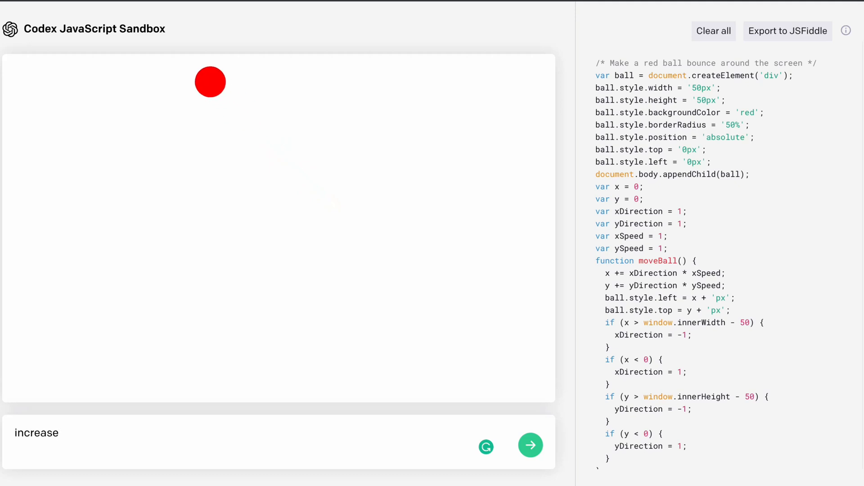
{"action": "type", "text": "size 4x"}
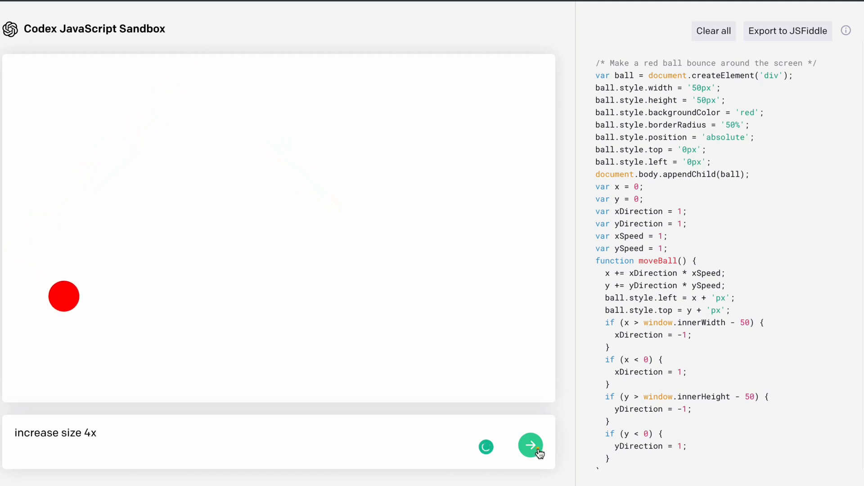
{"action": "left_click", "coordinate": [530, 446]}
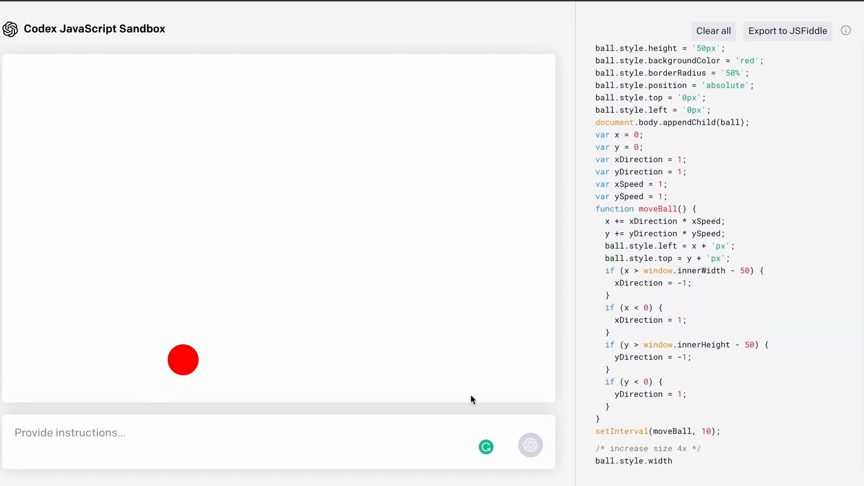
{"action": "left_click", "coordinate": [530, 445]}
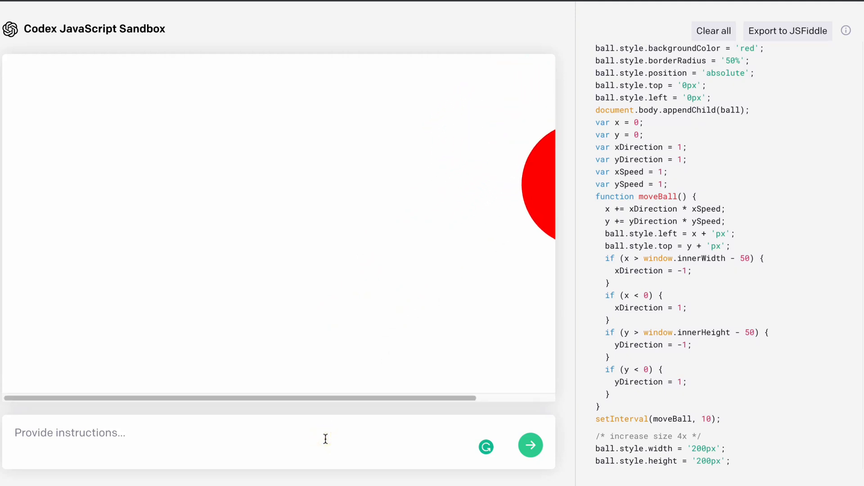
Submit 'background black' to turn the canvas black behind the ball
{"action": "type", "text": "bac"}
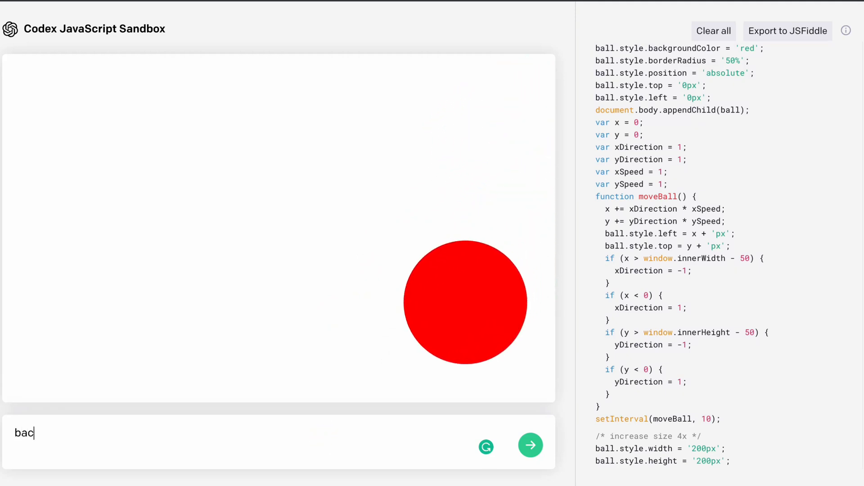
{"action": "type", "text": "kground"}
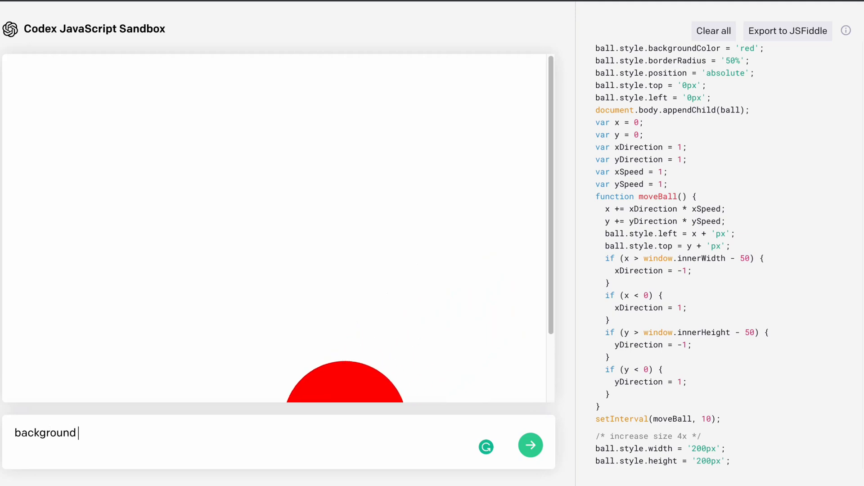
{"action": "type", "text": "black"}
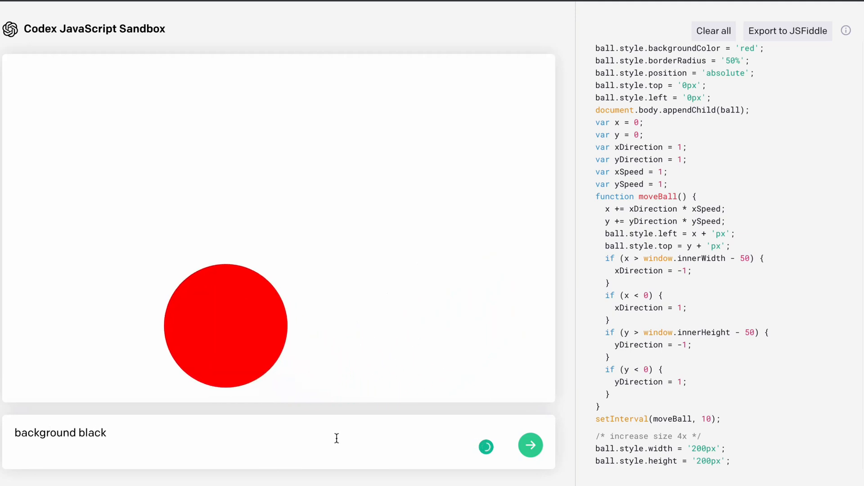
{"action": "left_click", "coordinate": [530, 446]}
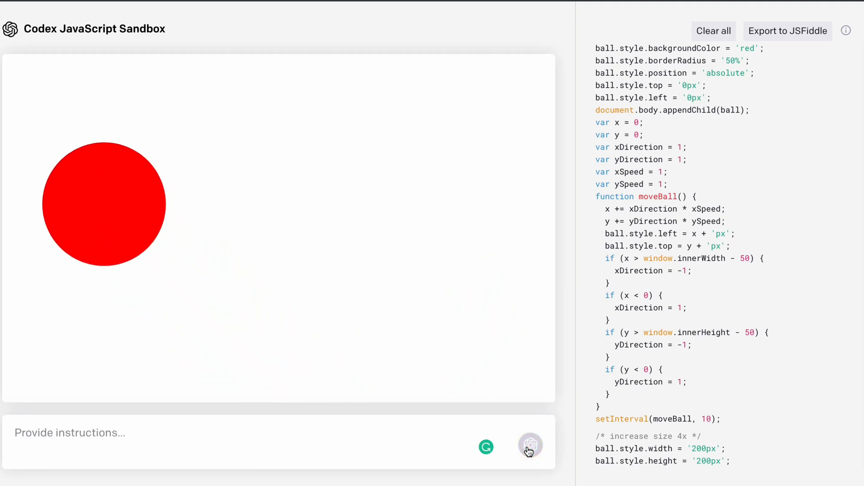
{"action": "left_click", "coordinate": [530, 445]}
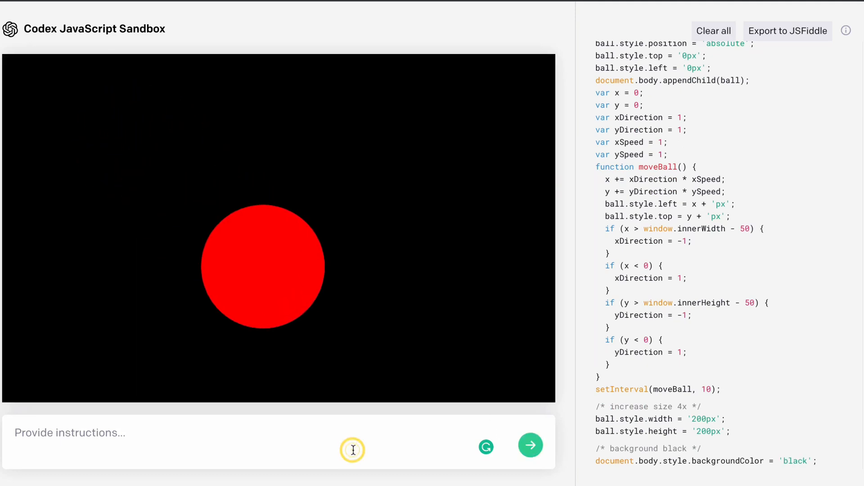
Submit 'overflow hidden' so the ball bounces without scrollbars
{"action": "type", "text": "over"}
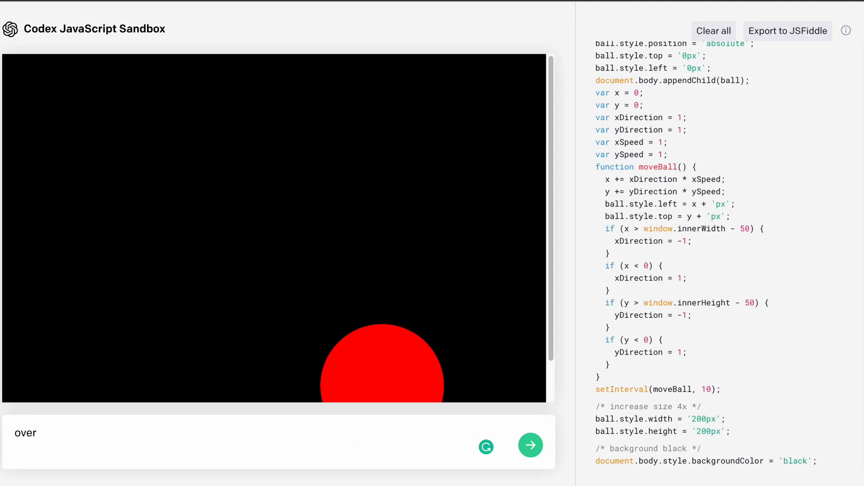
{"action": "type", "text": "flow"}
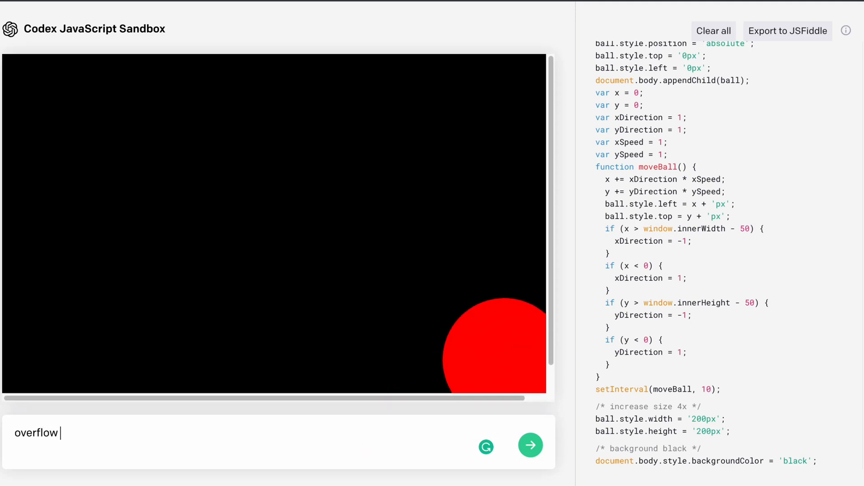
{"action": "type", "text": "hidden"}
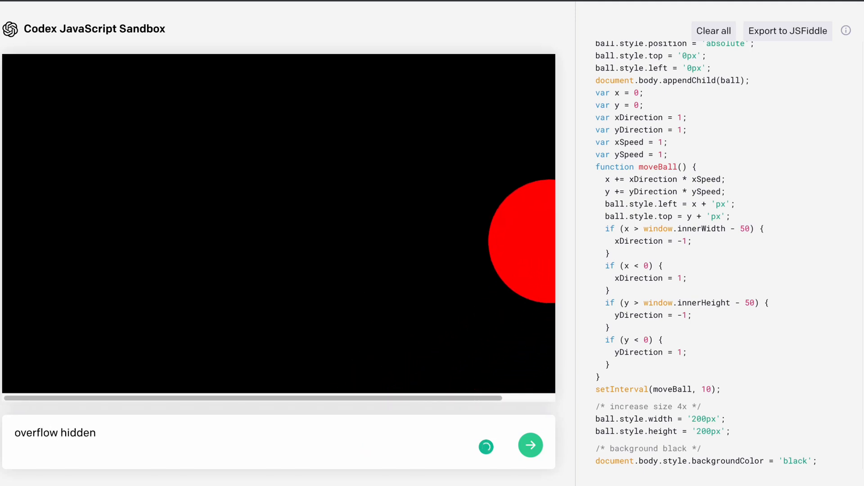
{"action": "left_click", "coordinate": [529, 445]}
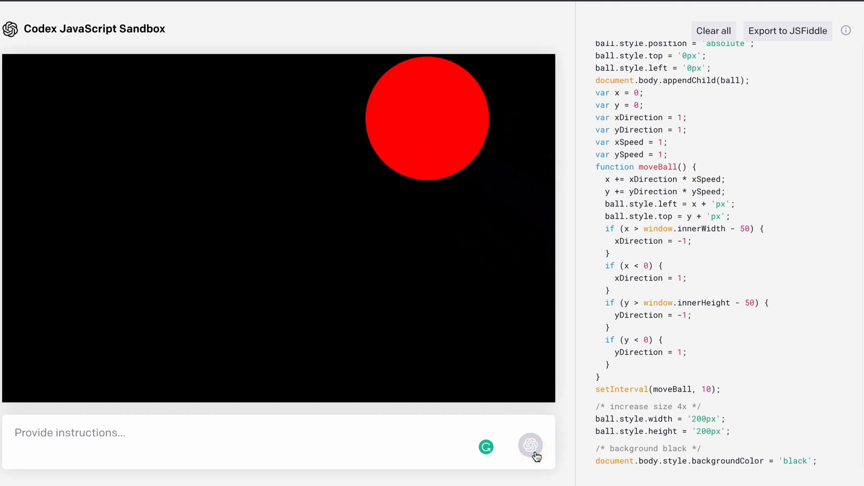
{"action": "left_click", "coordinate": [531, 446]}
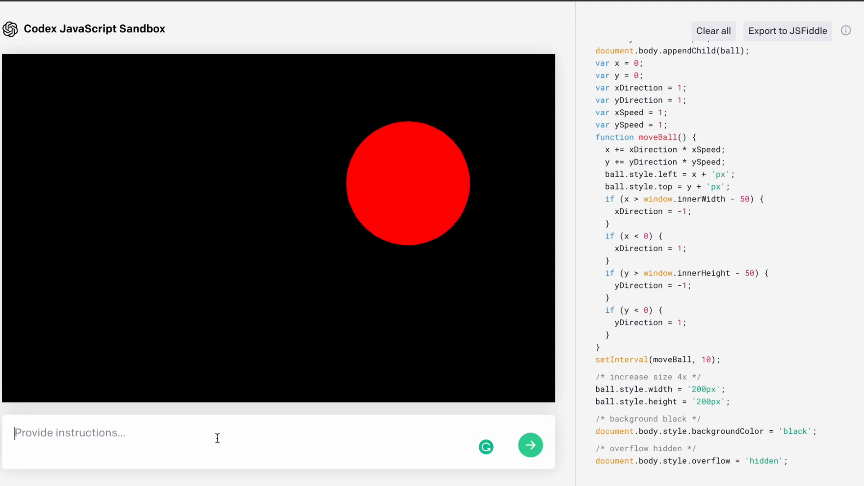
Submit 'increase speed 4x' to make the red ball four times faster
{"action": "type", "text": "increa"}
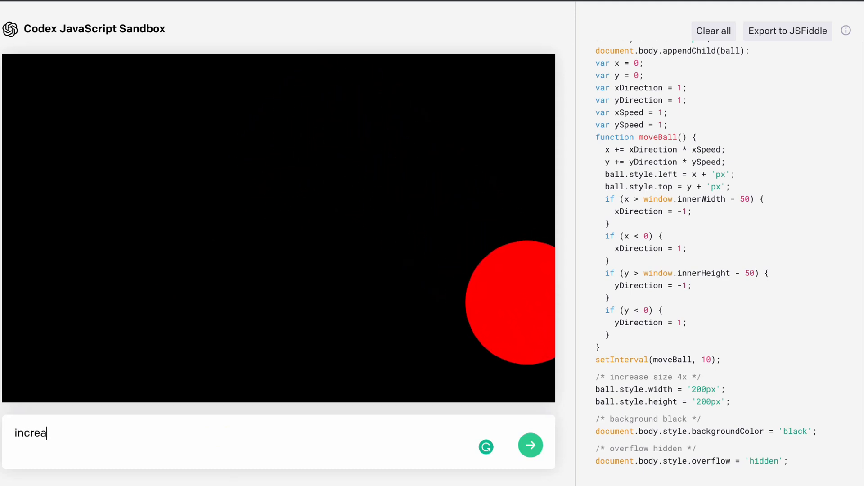
{"action": "type", "text": "se speed"}
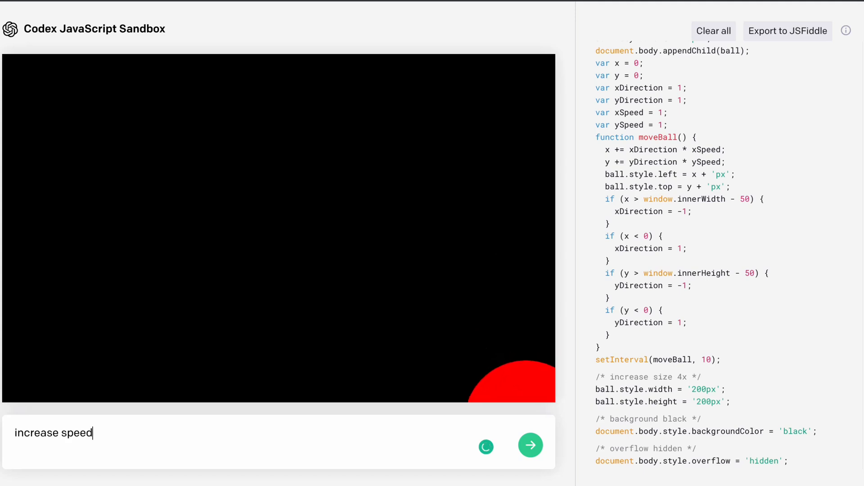
{"action": "type", "text": "4x"}
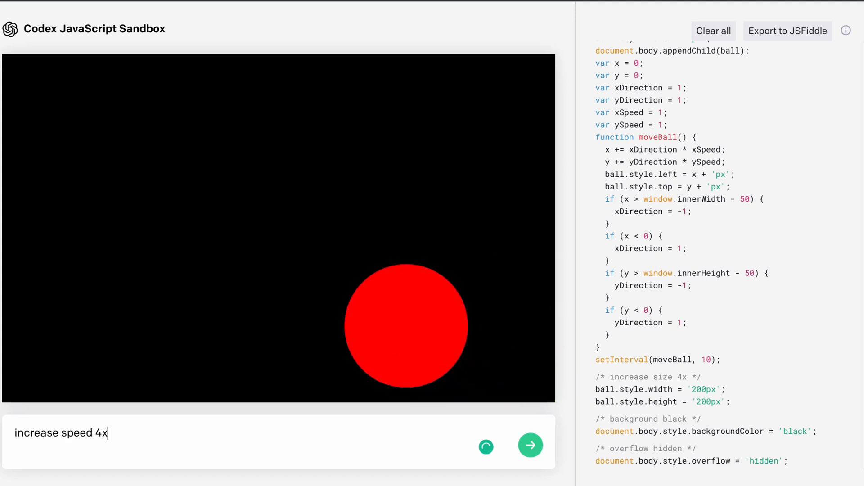
{"action": "left_click", "coordinate": [530, 444]}
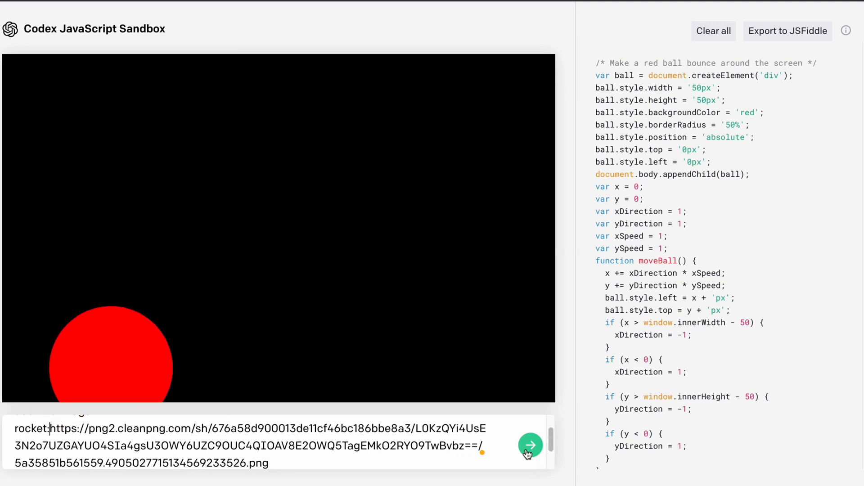
Submit the rocket image URL instruction, adding a large rocket over the ball
{"action": "left_click", "coordinate": [530, 444]}
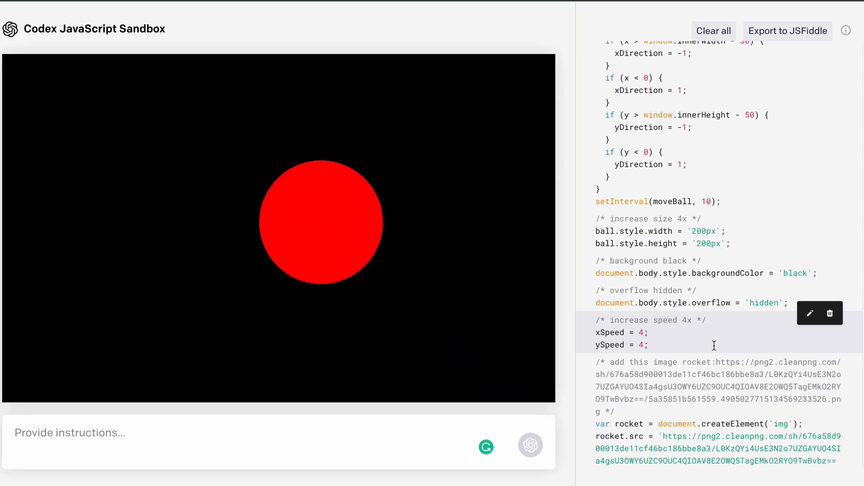
{"action": "scroll", "scroll_direction": "down", "scroll_amount": 3}
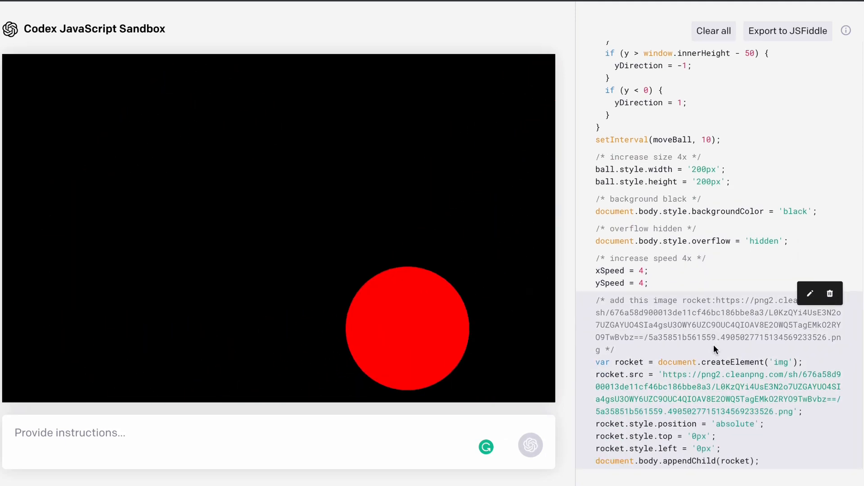
{"action": "left_click", "coordinate": [530, 444]}
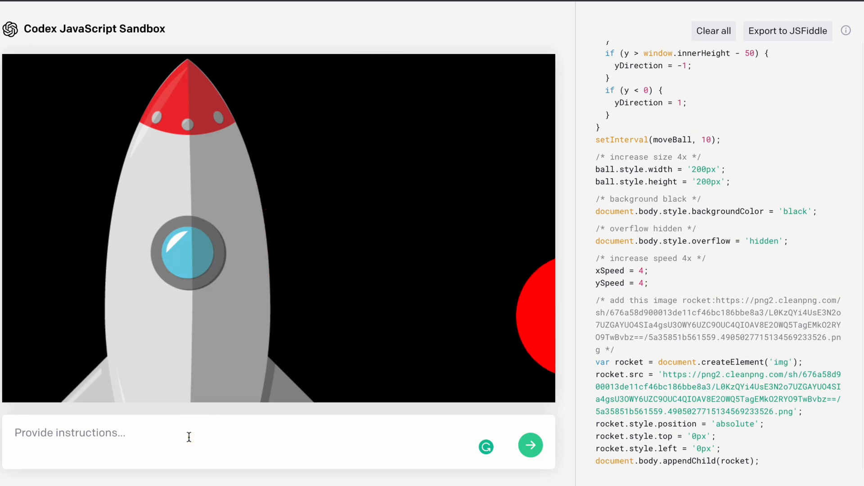
Submit 'resize to 100px 100px' to shrink the rocket into the corner
{"action": "type", "text": "resiz"}
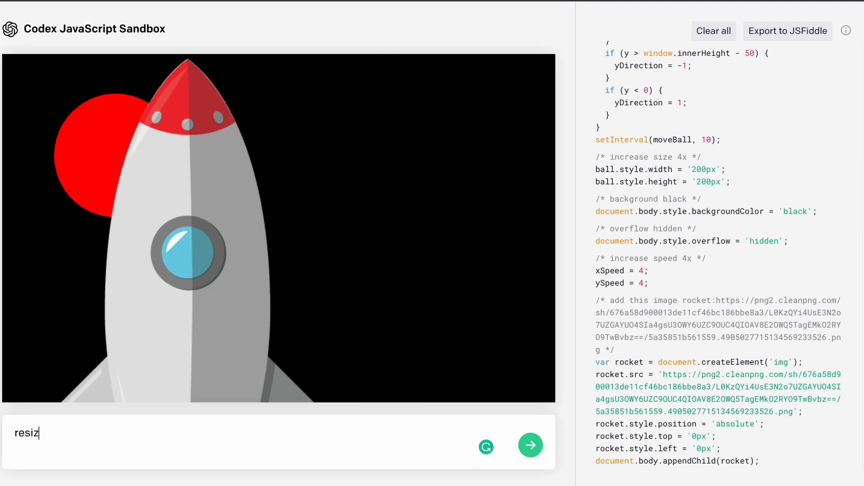
{"action": "type", "text": "e"}
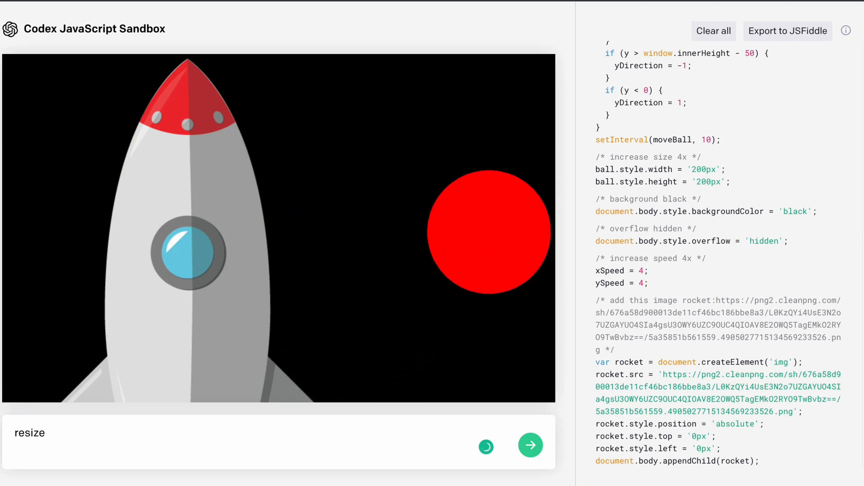
{"action": "type", "text": "to 100px 100px"}
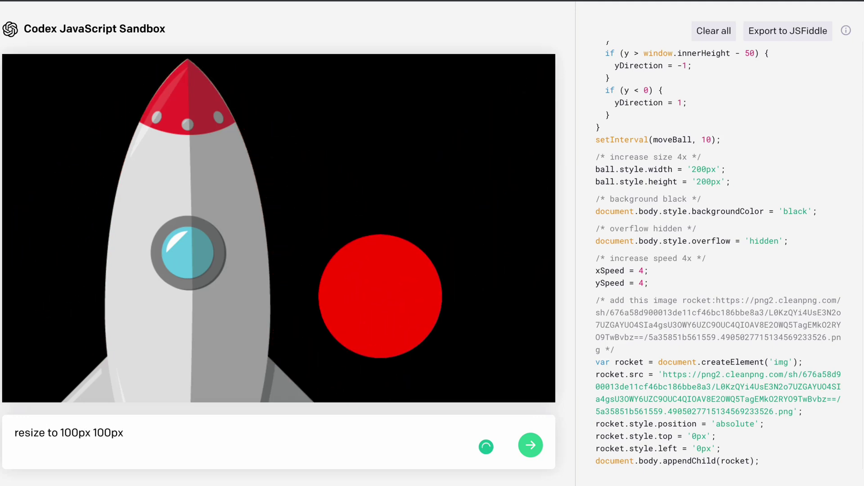
{"action": "left_click", "coordinate": [530, 445]}
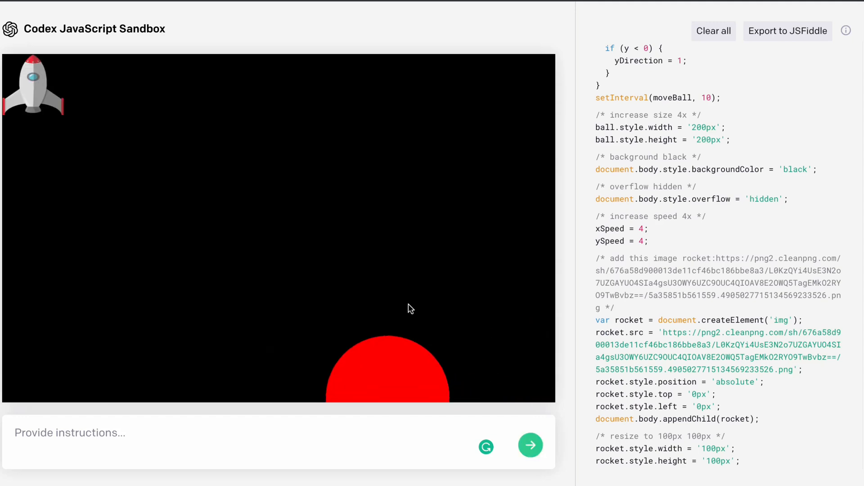
{"action": "mouse_move", "coordinate": [232, 206]}
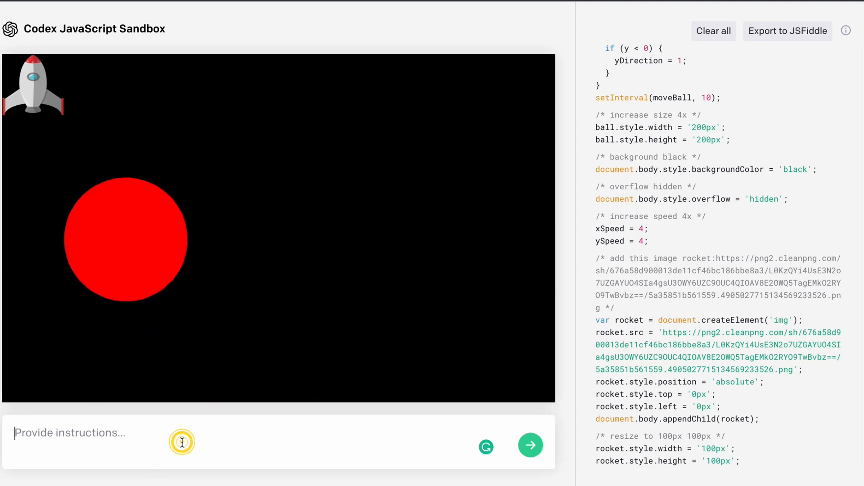
Submit the instruction 'place at center' to put the rocket in the canvas middle
{"action": "type", "text": "place c"}
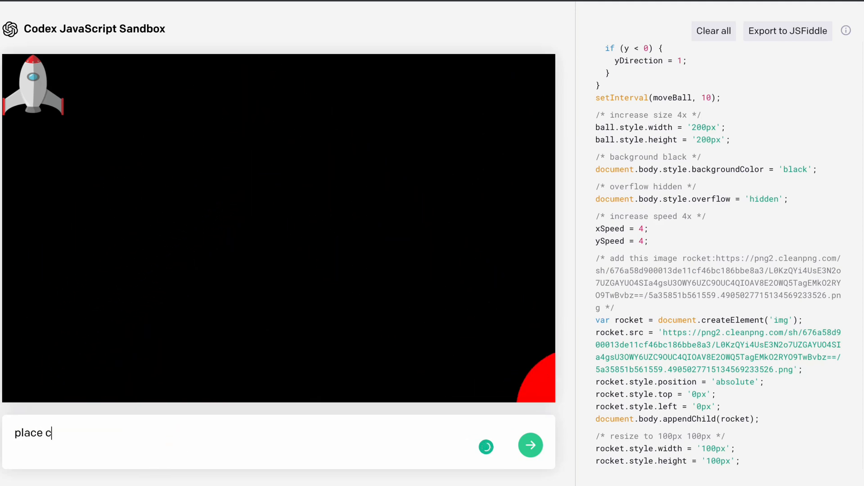
{"action": "type", "text": "at"}
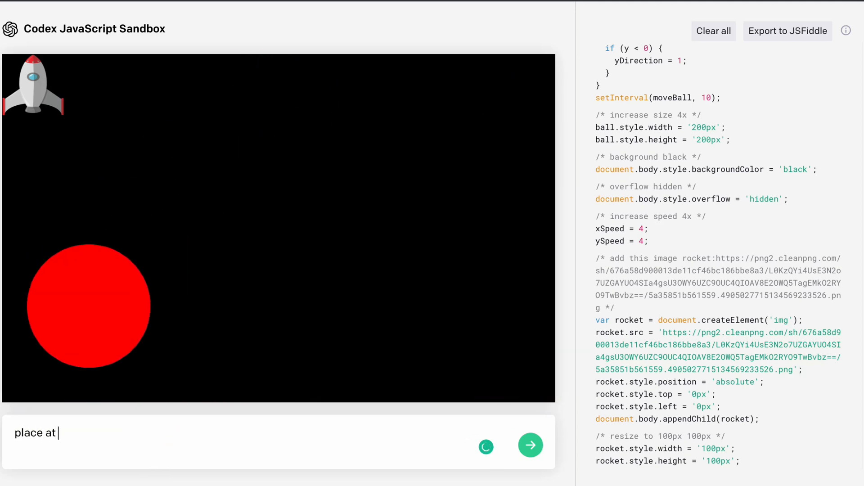
{"action": "type", "text": "center"}
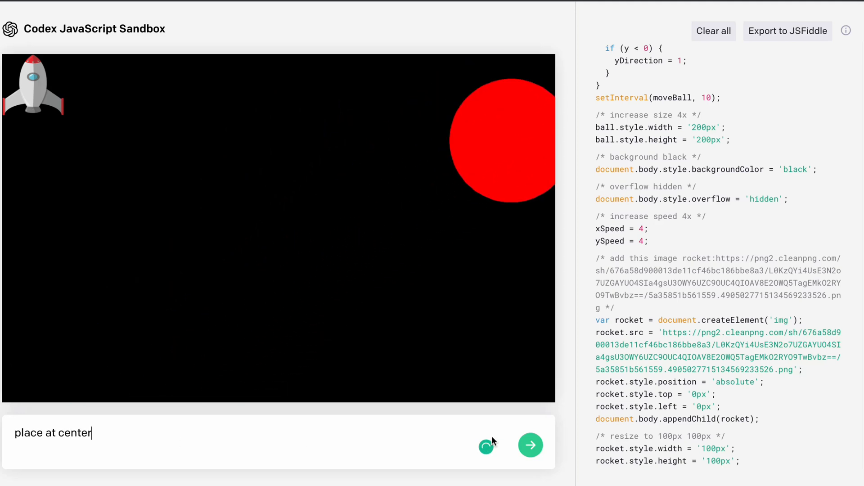
{"action": "left_click", "coordinate": [529, 444]}
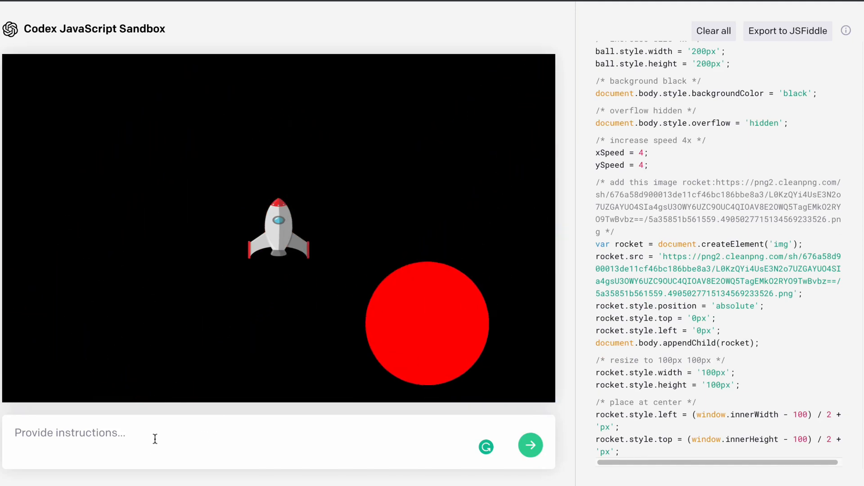
Submit the instruction 'move image on mouseover' so the rocket tracks the cursor
{"action": "type", "text": "add"}
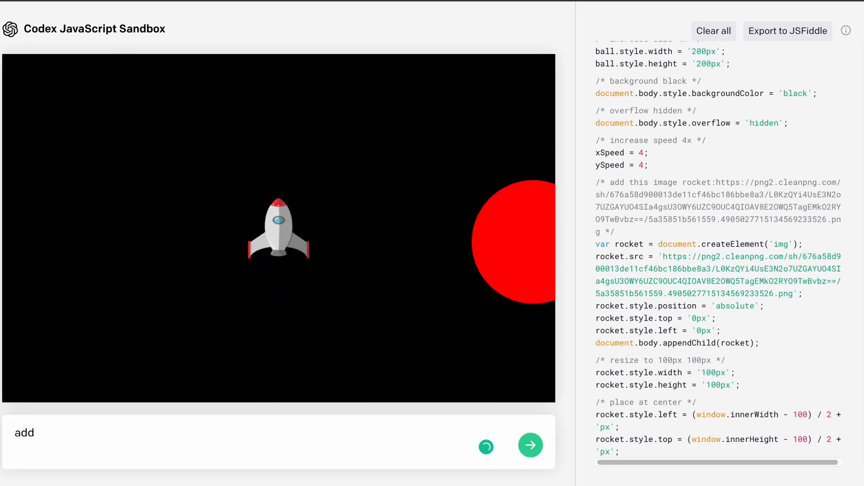
{"action": "type", "text": "move i"}
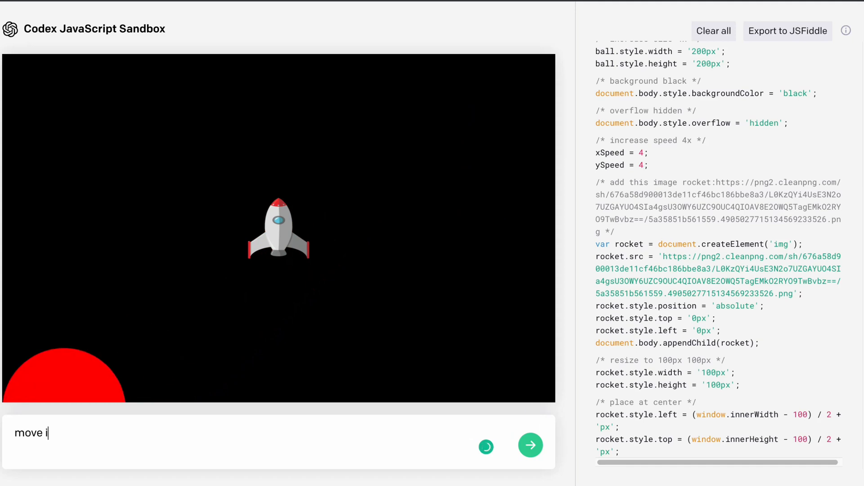
{"action": "type", "text": "mage on"}
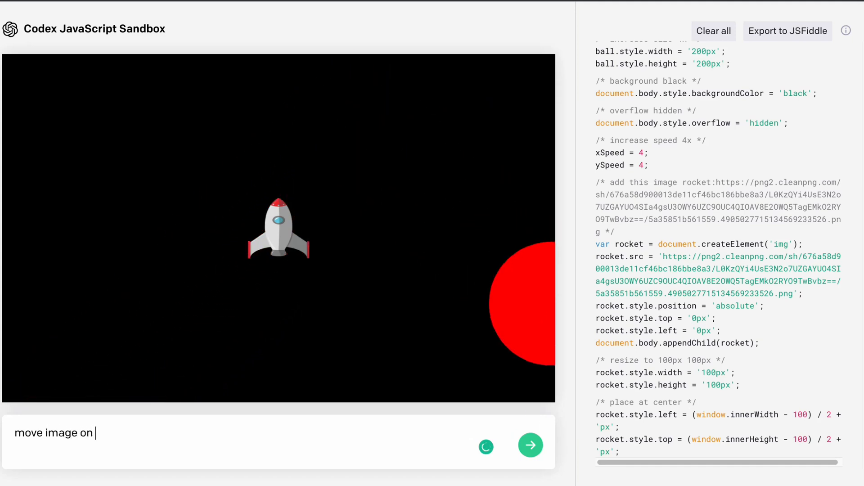
{"action": "type", "text": "mouse"}
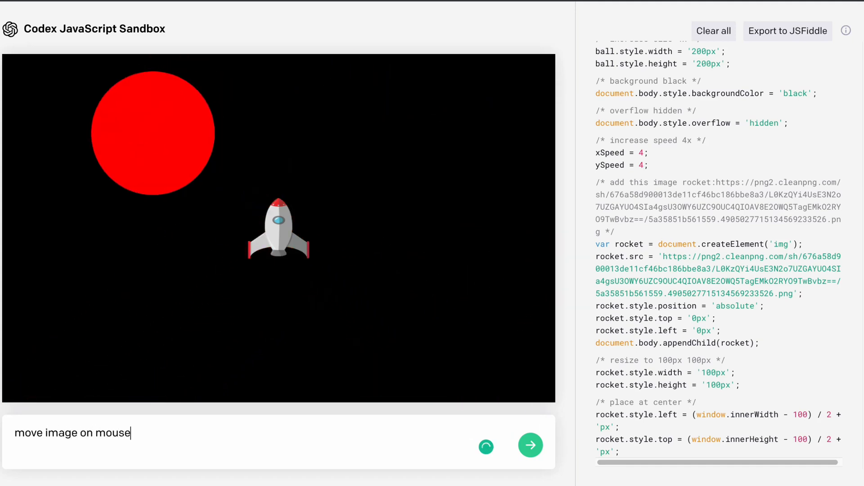
{"action": "type", "text": "over"}
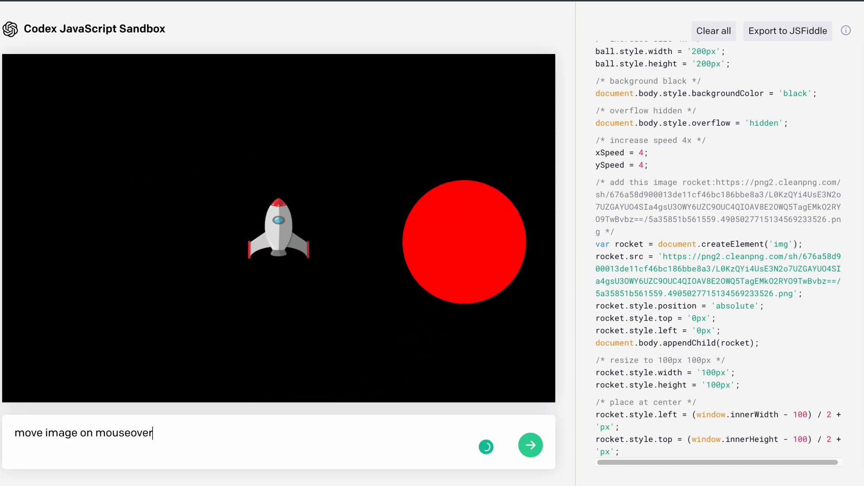
{"action": "left_click", "coordinate": [530, 445]}
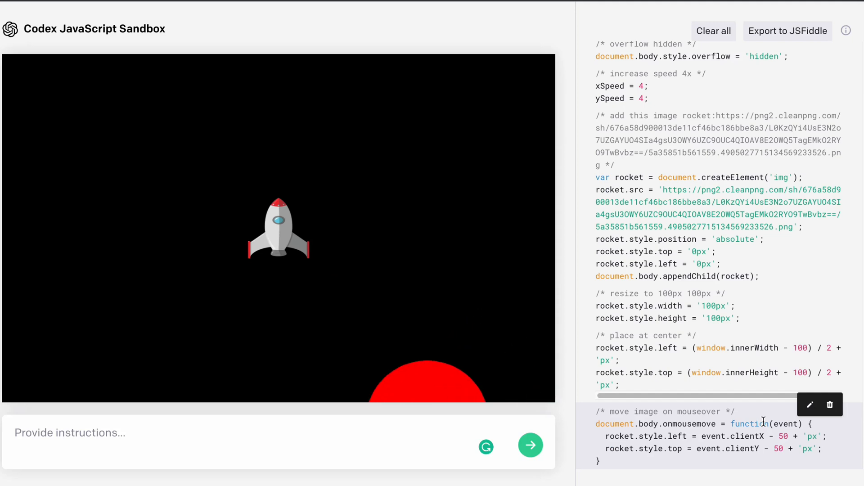
{"action": "mouse_move", "coordinate": [363, 254]}
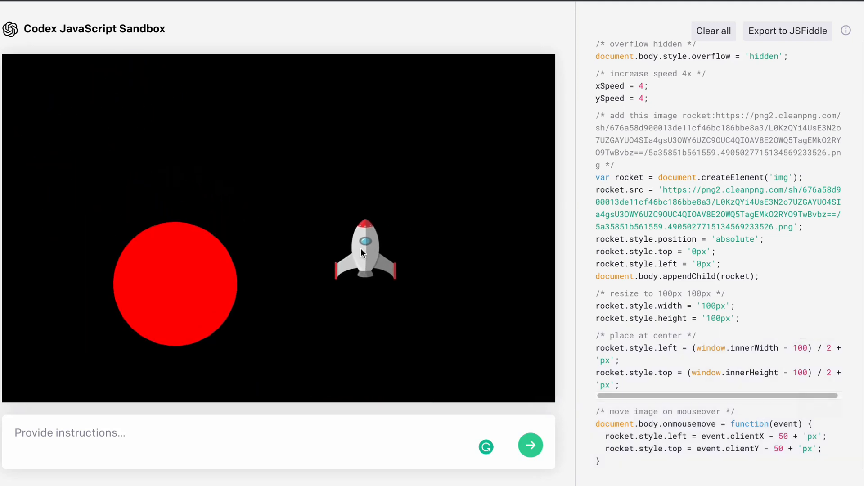
{"action": "mouse_move", "coordinate": [278, 102]}
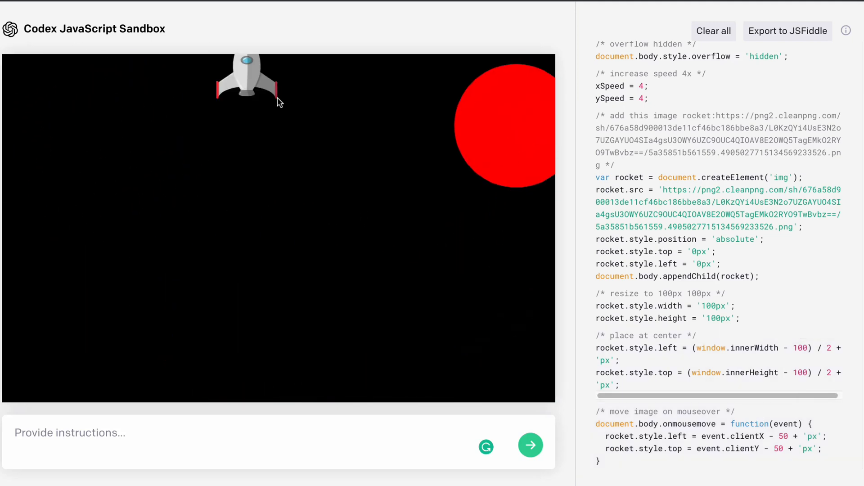
{"action": "mouse_move", "coordinate": [284, 309]}
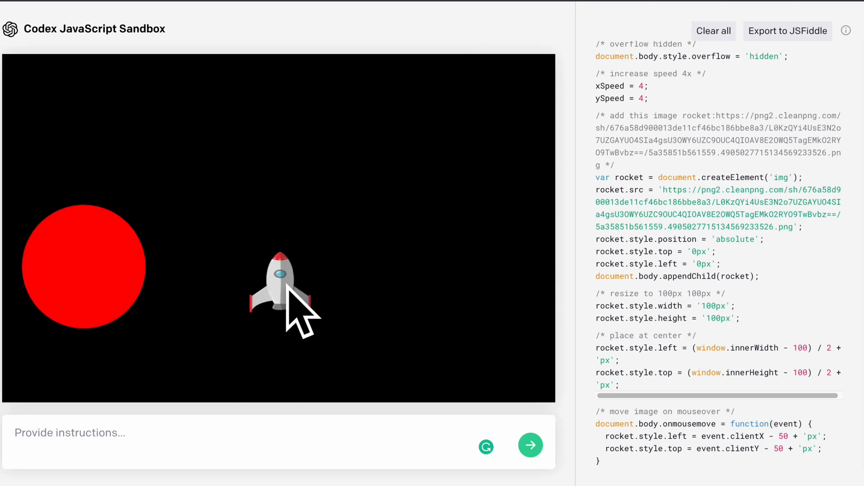
{"action": "mouse_move", "coordinate": [330, 267]}
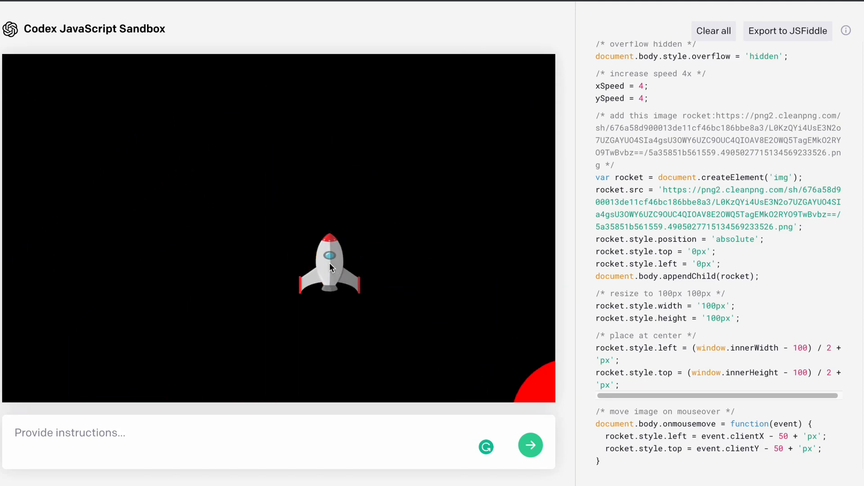
{"action": "mouse_move", "coordinate": [295, 234]}
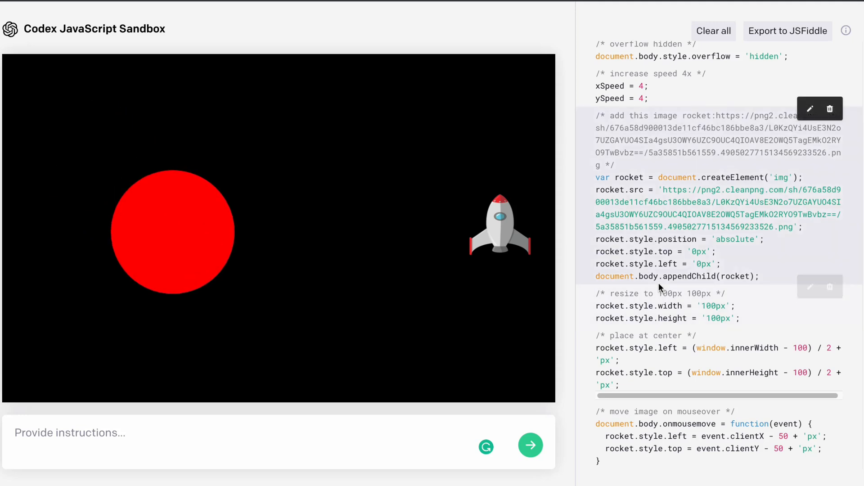
{"action": "scroll", "scroll_direction": "up", "scroll_amount": 3}
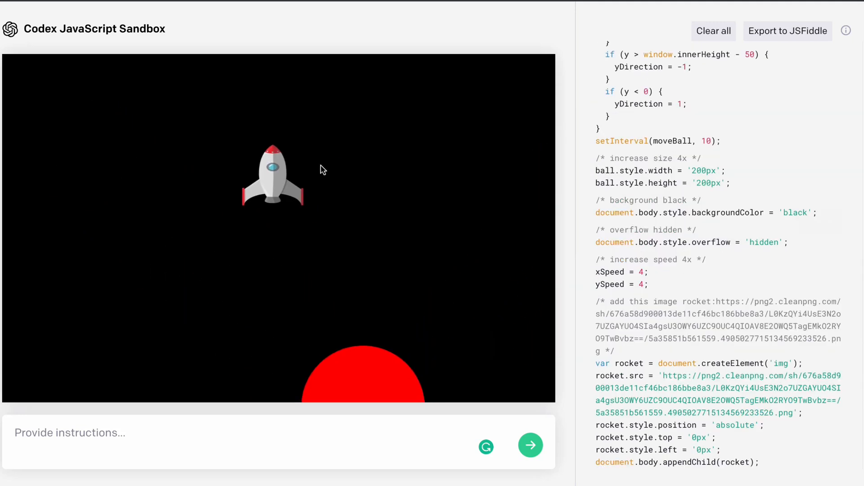